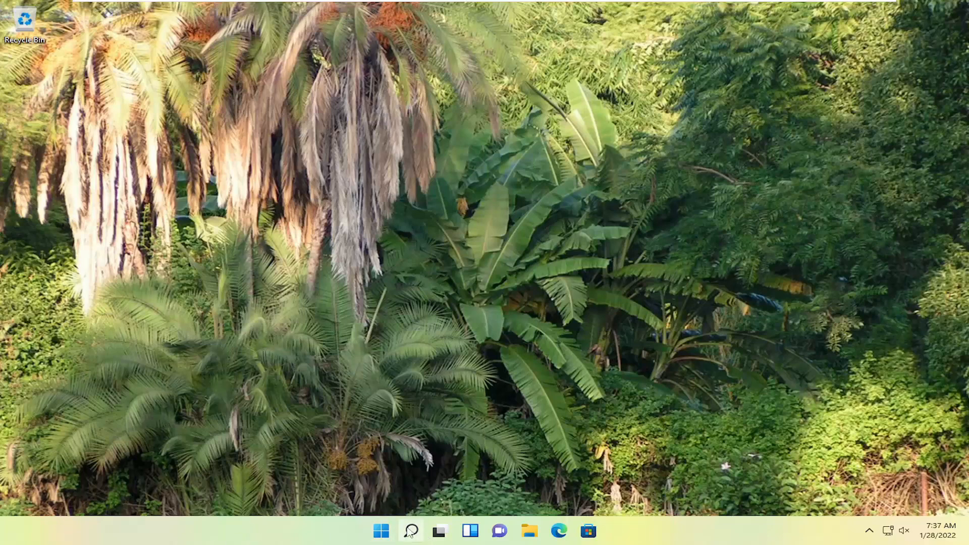
Launch Windows PowerShell as administrator from a 'pow' search, approving the UAC prompt.
text(powershell)
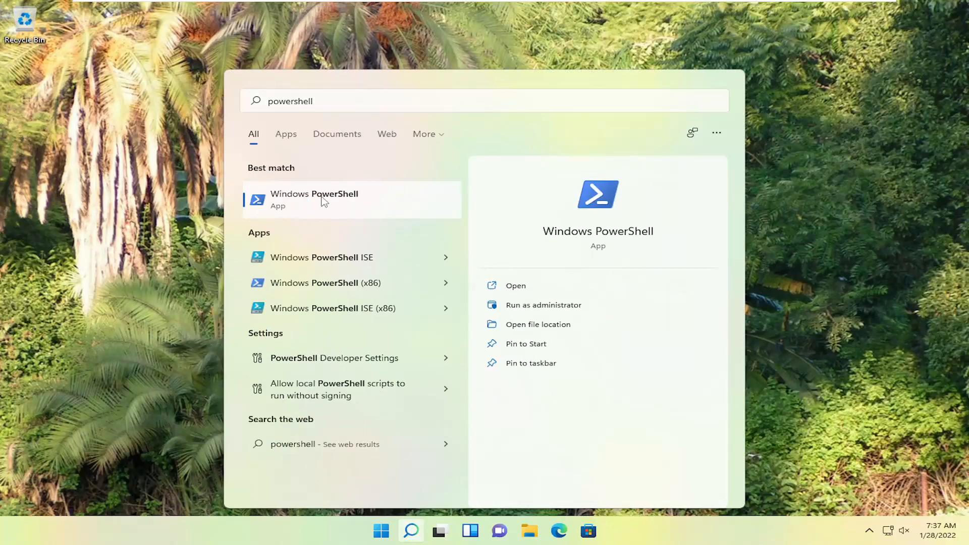
right_click(324, 200)
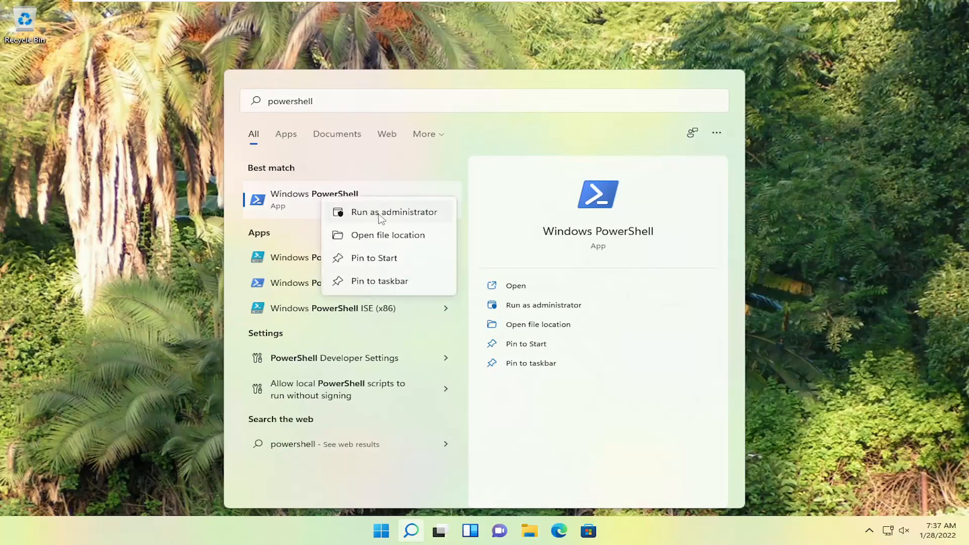
click(394, 212)
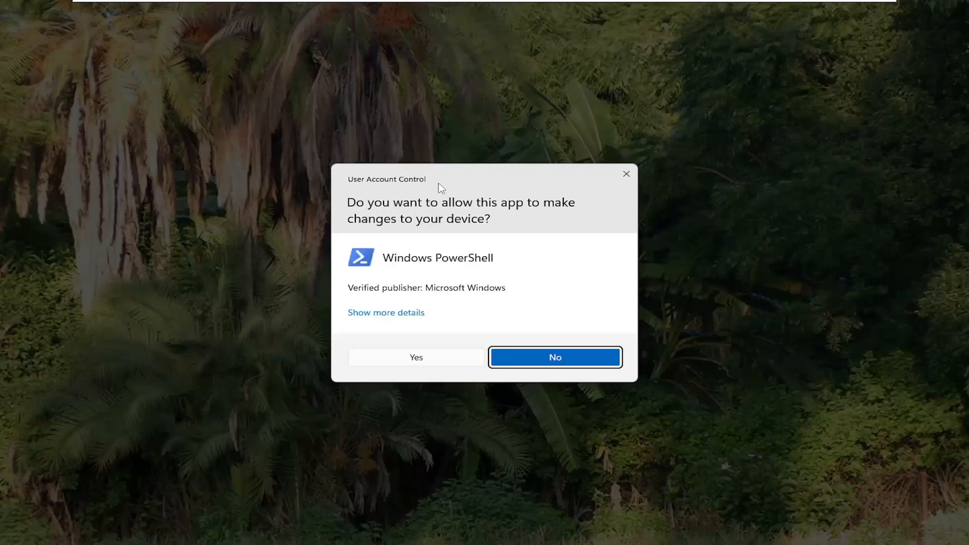
click(555, 358)
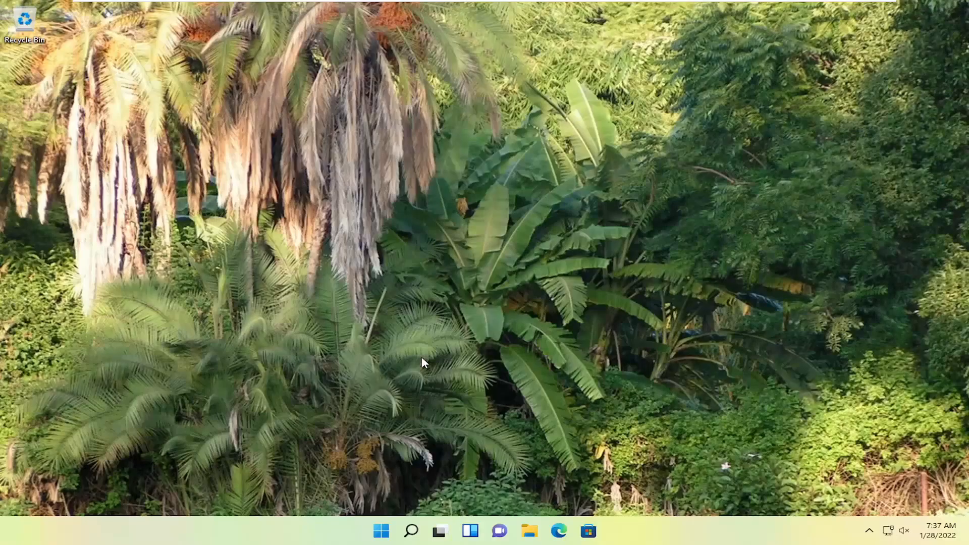
click(602, 531)
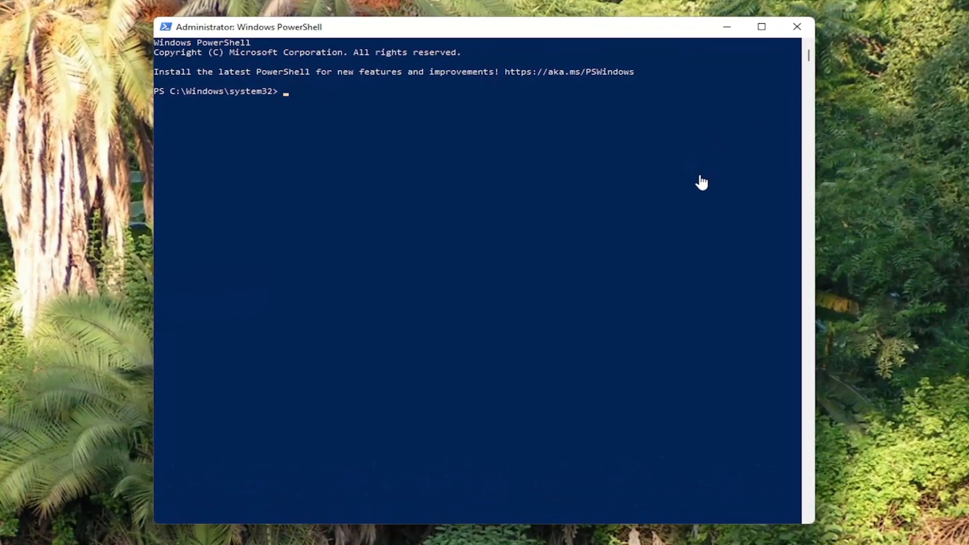
mouse_move(685, 174)
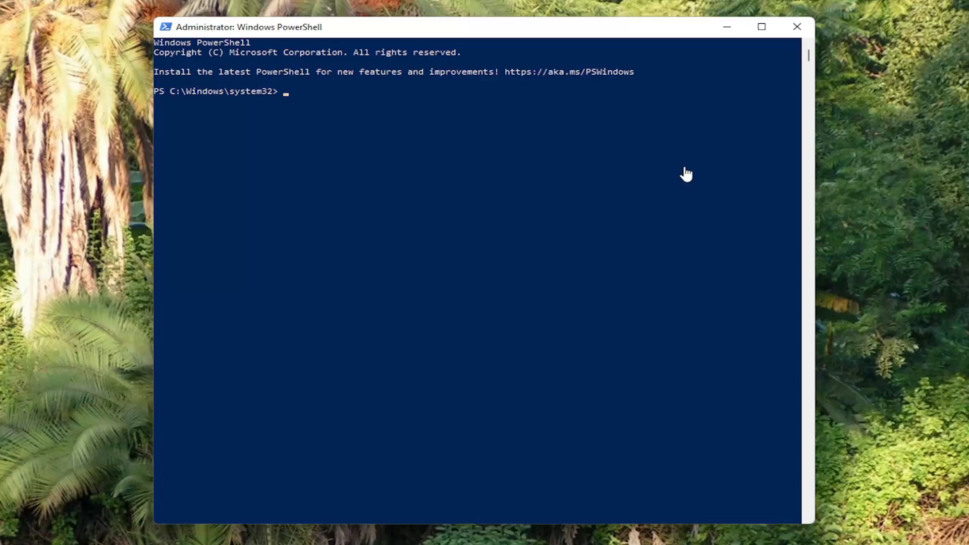
mouse_move(281, 55)
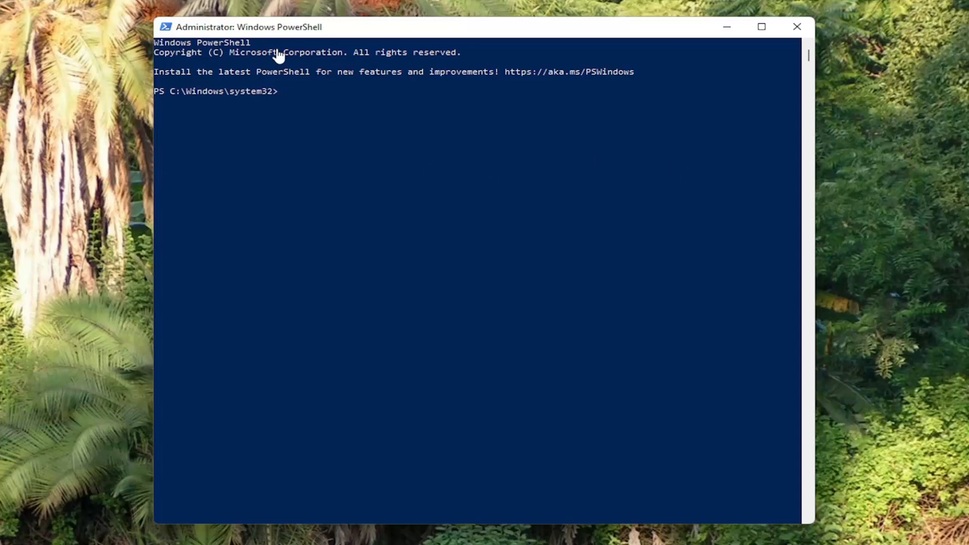
mouse_move(377, 34)
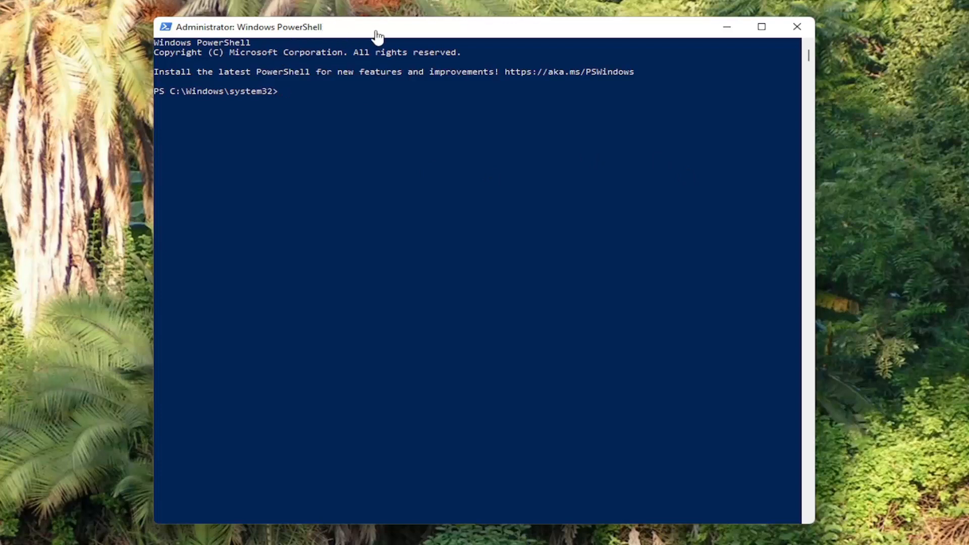
mouse_move(396, 34)
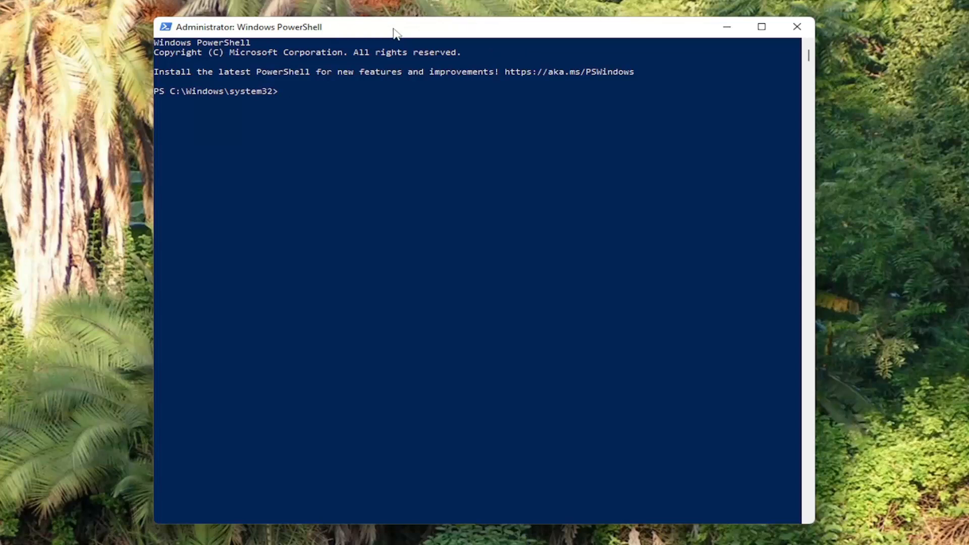
mouse_move(433, 44)
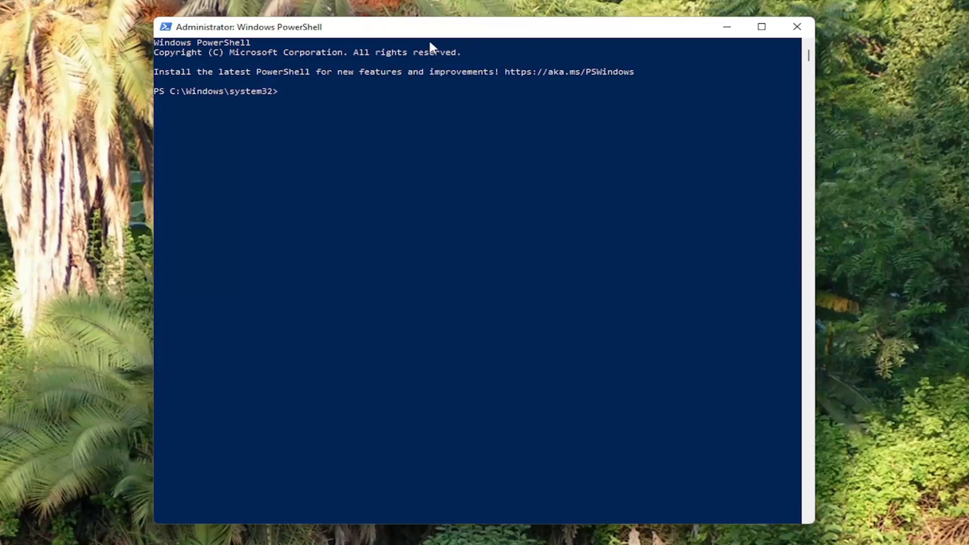
mouse_move(250, 196)
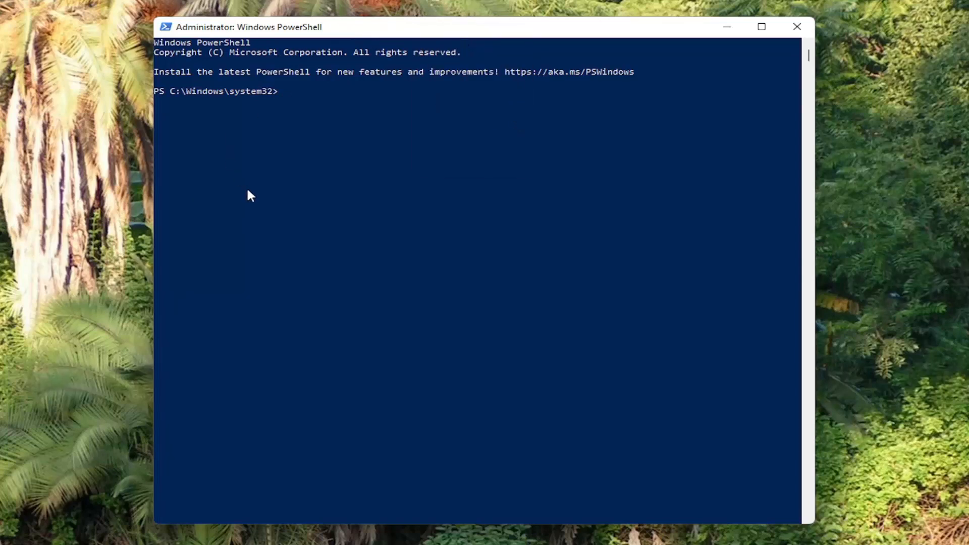
mouse_move(467, 169)
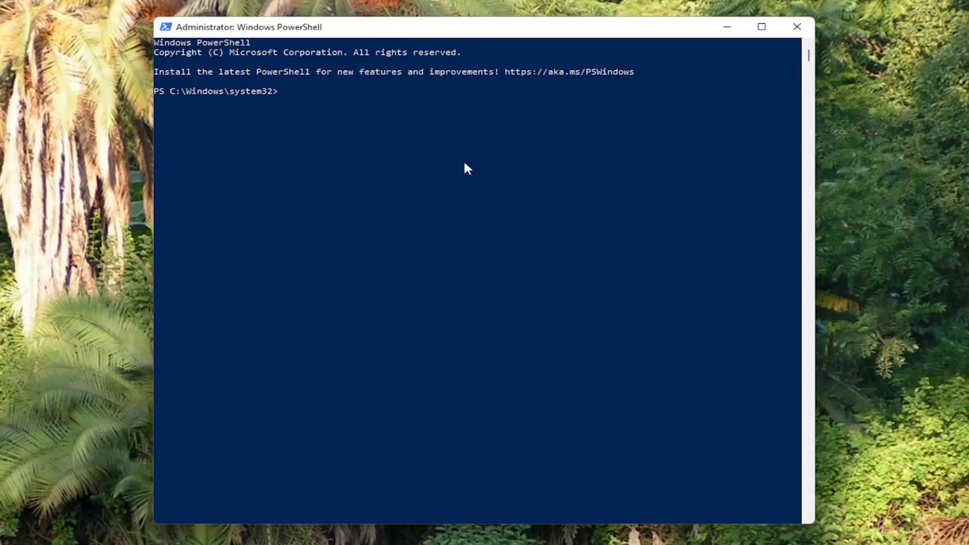
mouse_move(458, 47)
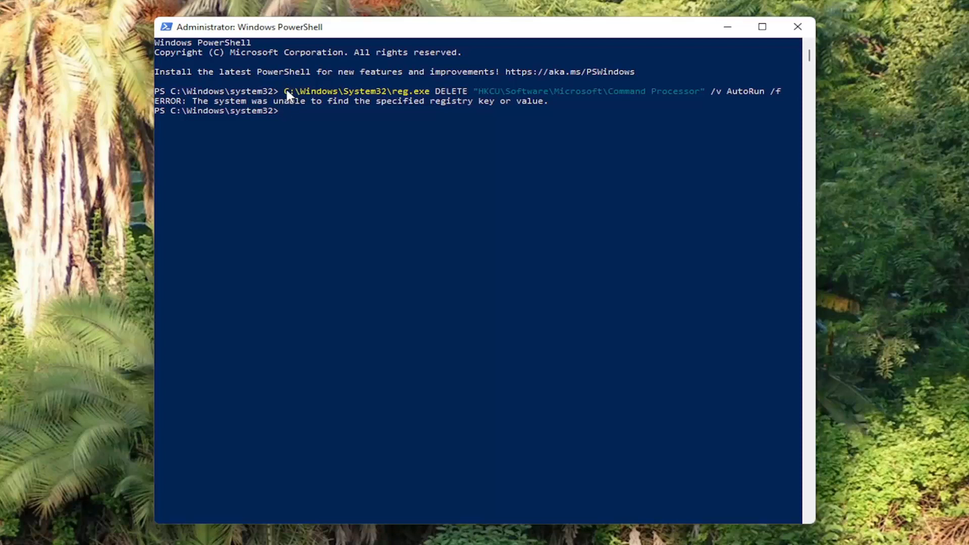
mouse_move(296, 95)
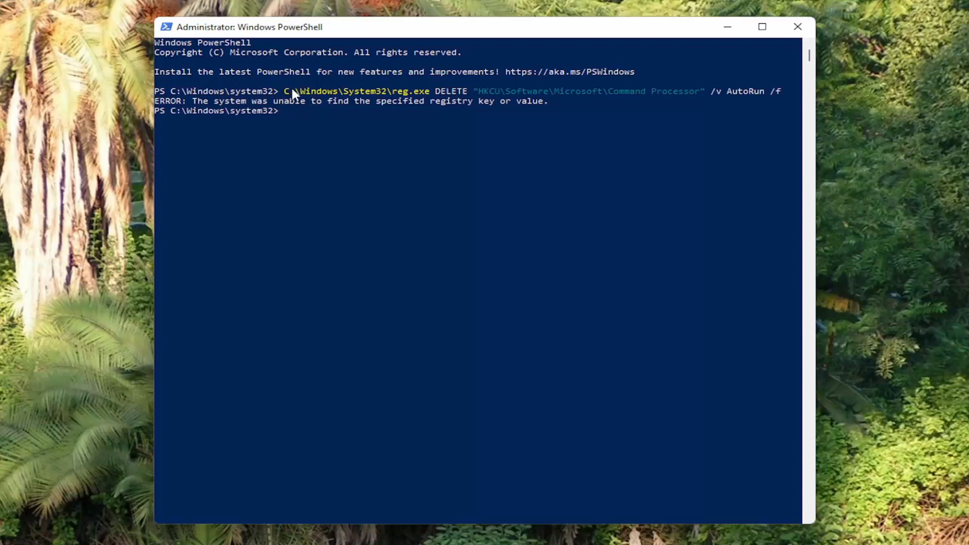
mouse_move(301, 103)
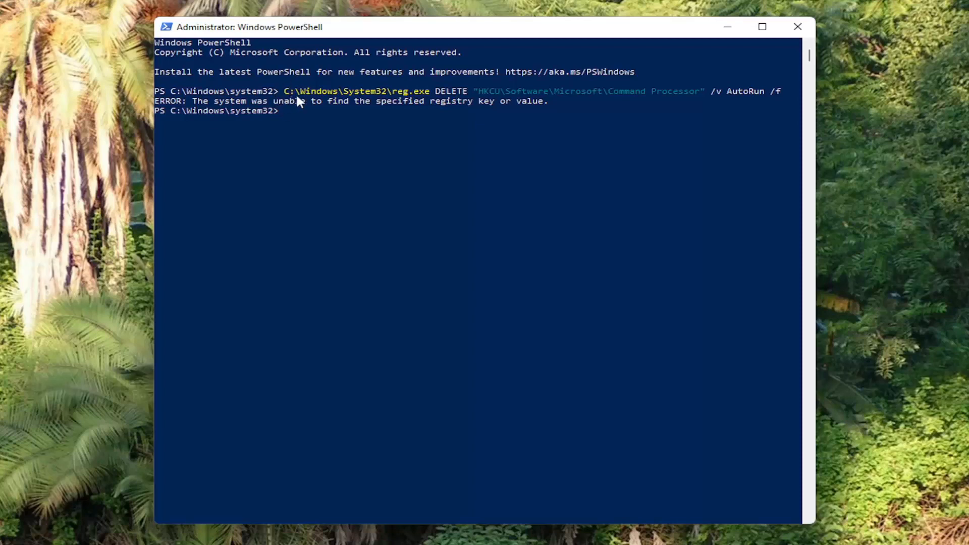
mouse_move(444, 185)
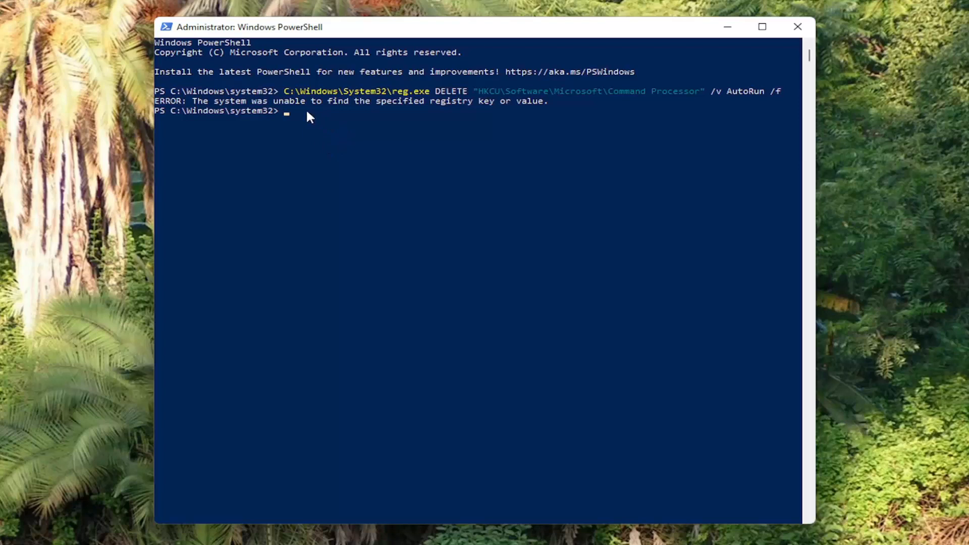
mouse_move(544, 110)
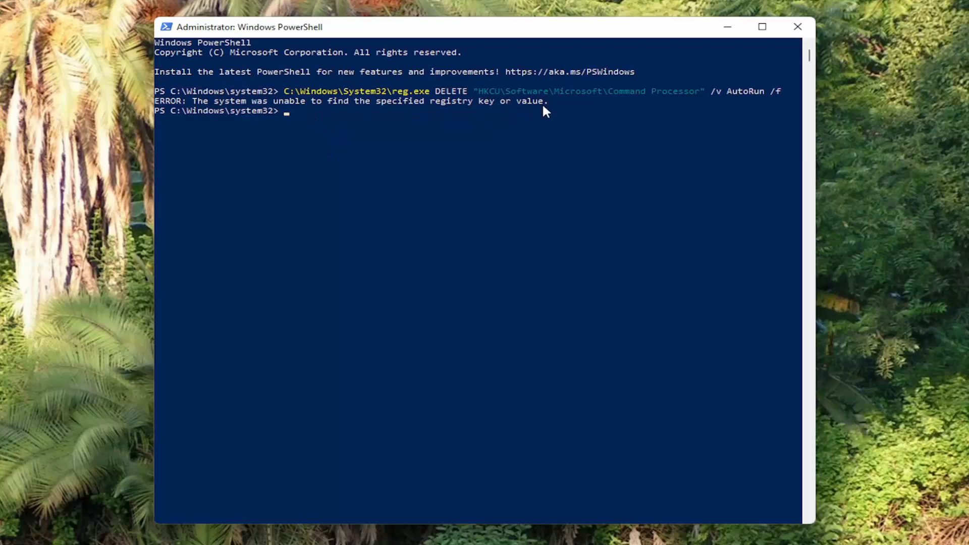
mouse_move(697, 93)
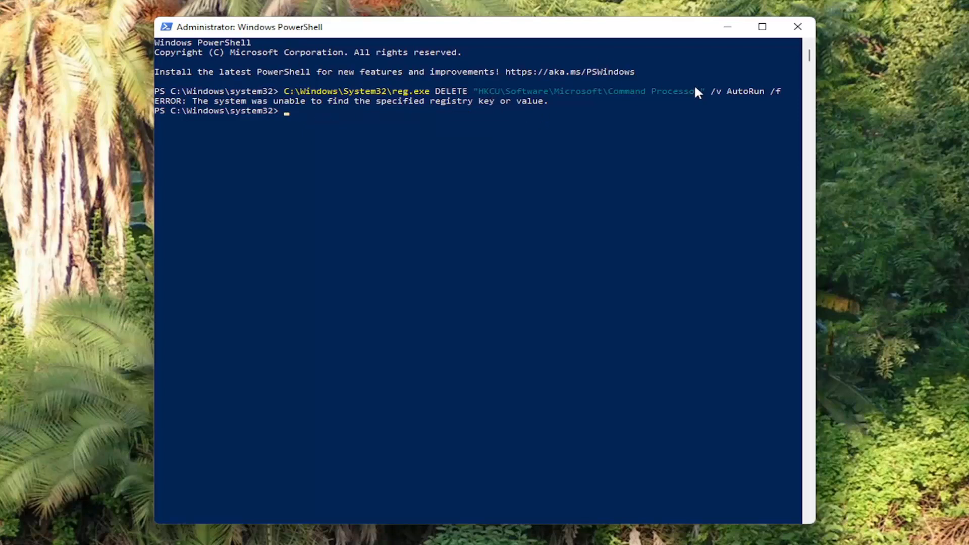
Highlight the reg.exe 'value not found' error text, then close the administrator PowerShell window.
drag(475, 91, 697, 91)
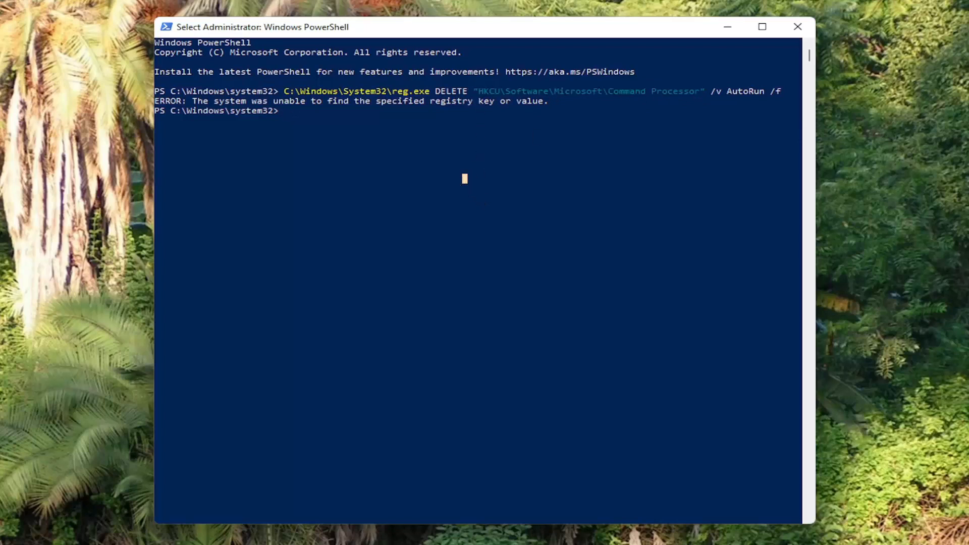
mouse_move(824, 29)
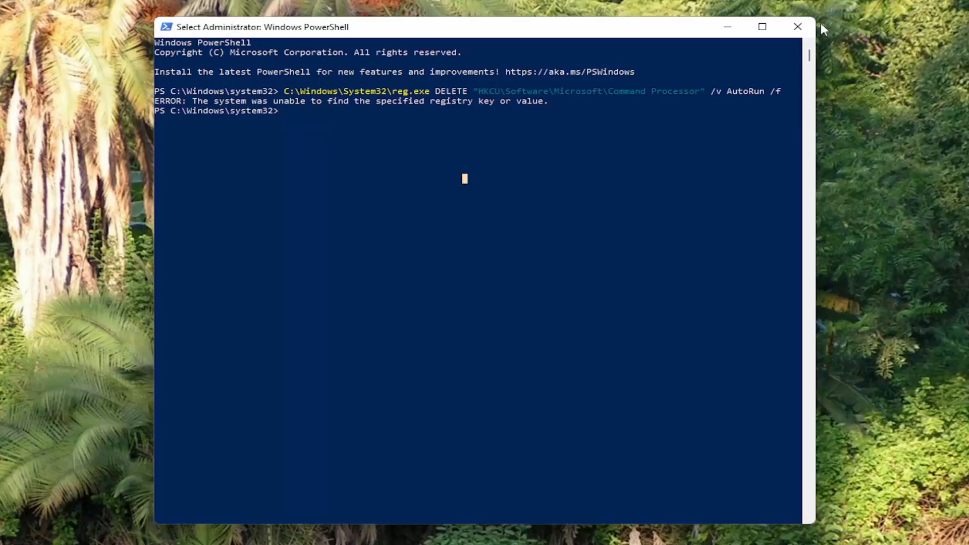
click(420, 533)
text(cmd)
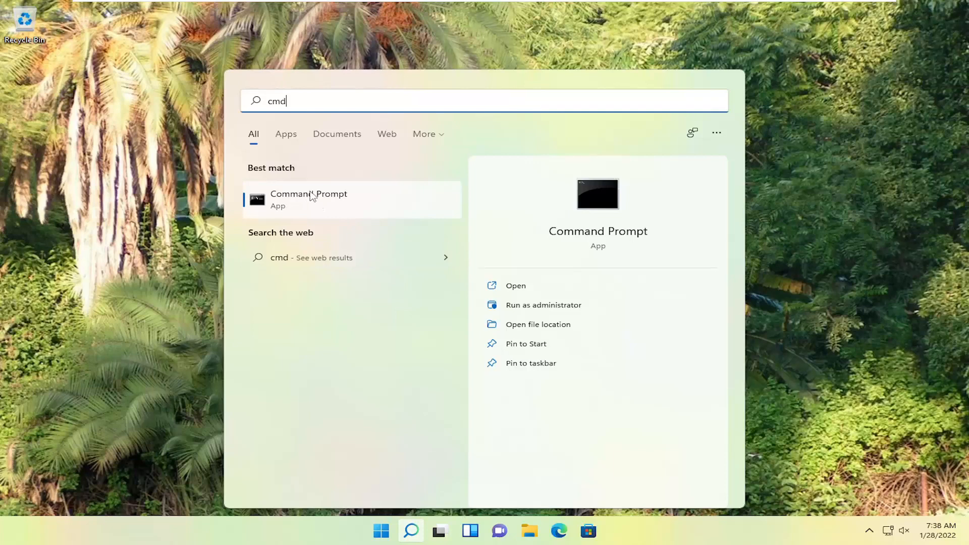
Run the Command Prompt search result as administrator and approve the UAC elevation.
right_click(309, 197)
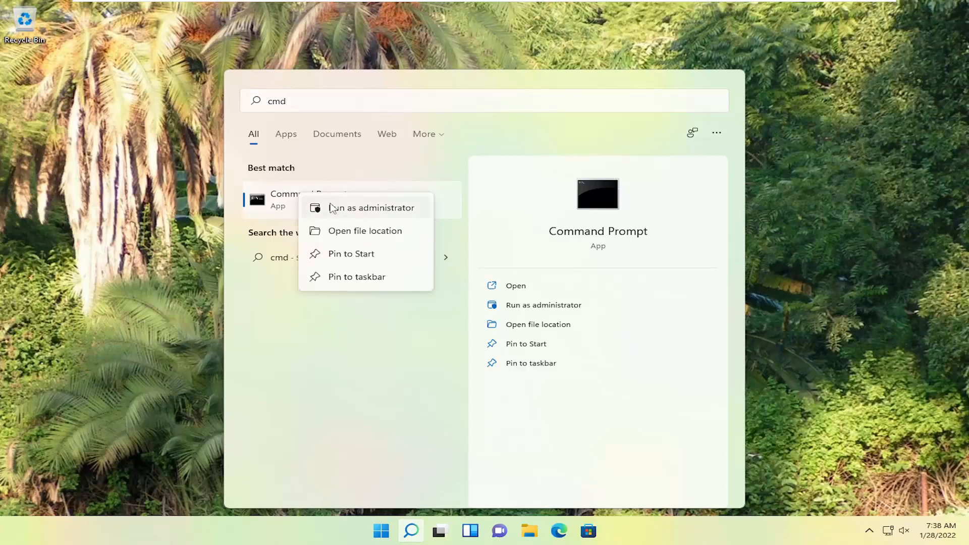
click(372, 208)
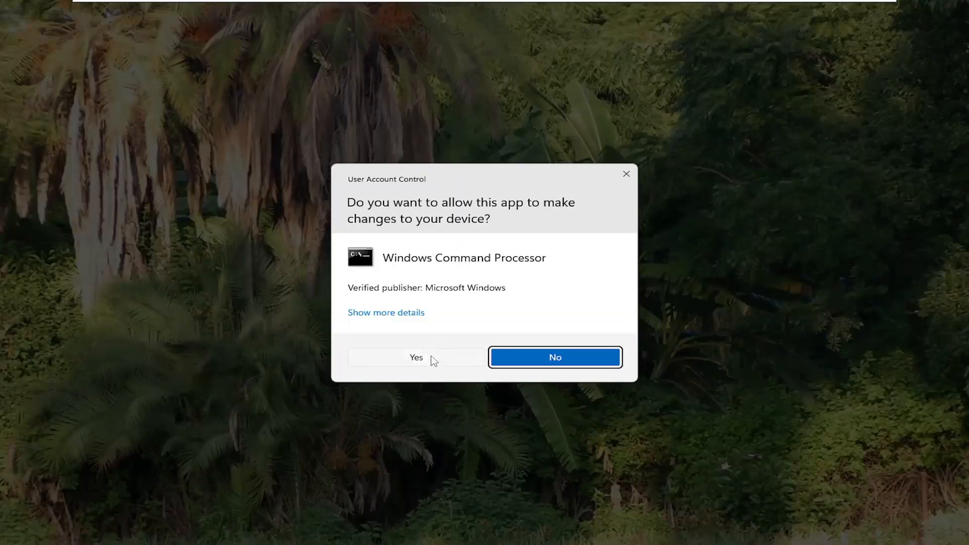
click(416, 357)
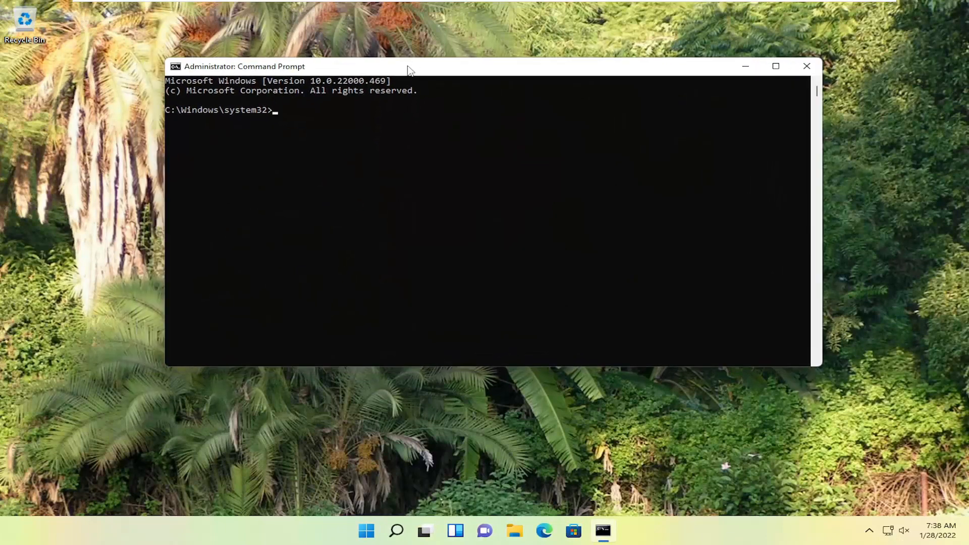
Run 'sfc /scannow' and let verification reach 100% with corrupt files repaired.
text(sfc)
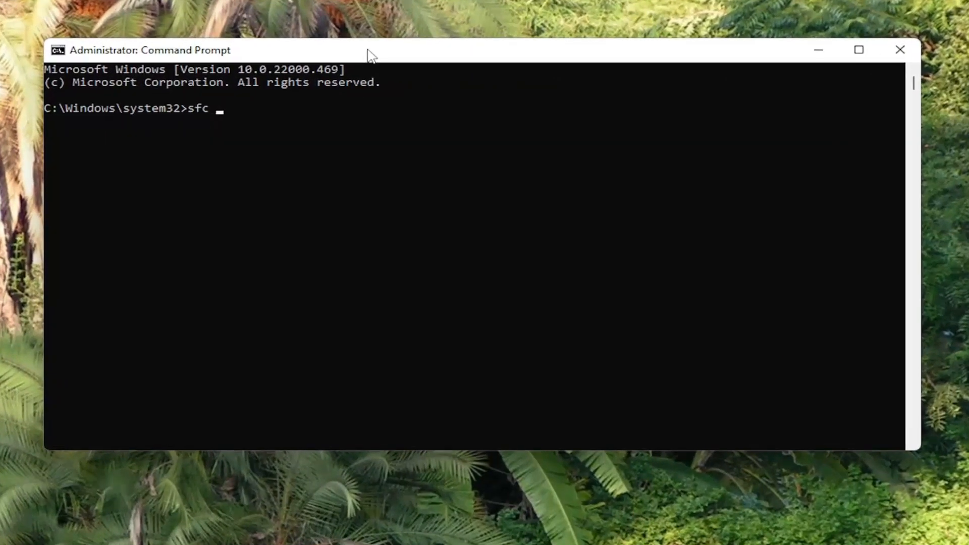
text(/scannow)
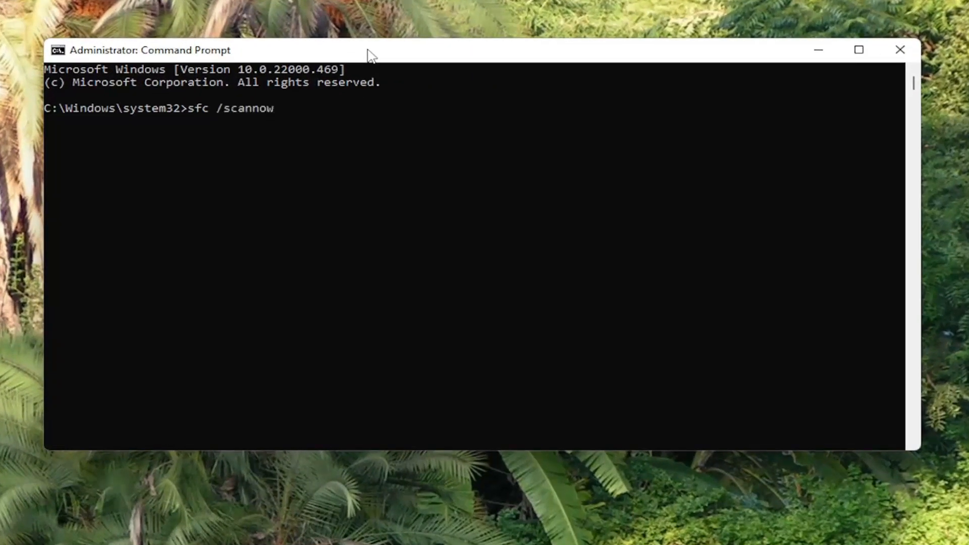
mouse_move(106, 191)
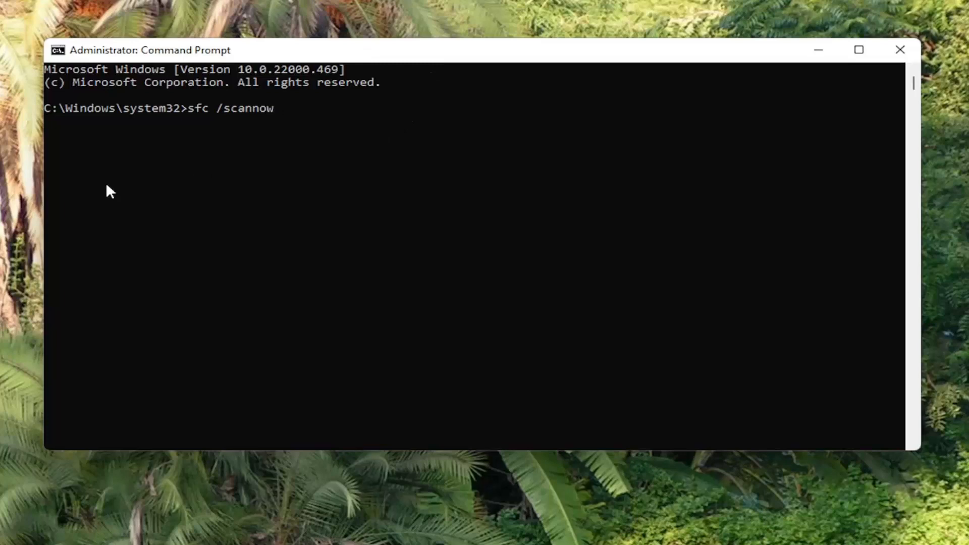
key(Enter)
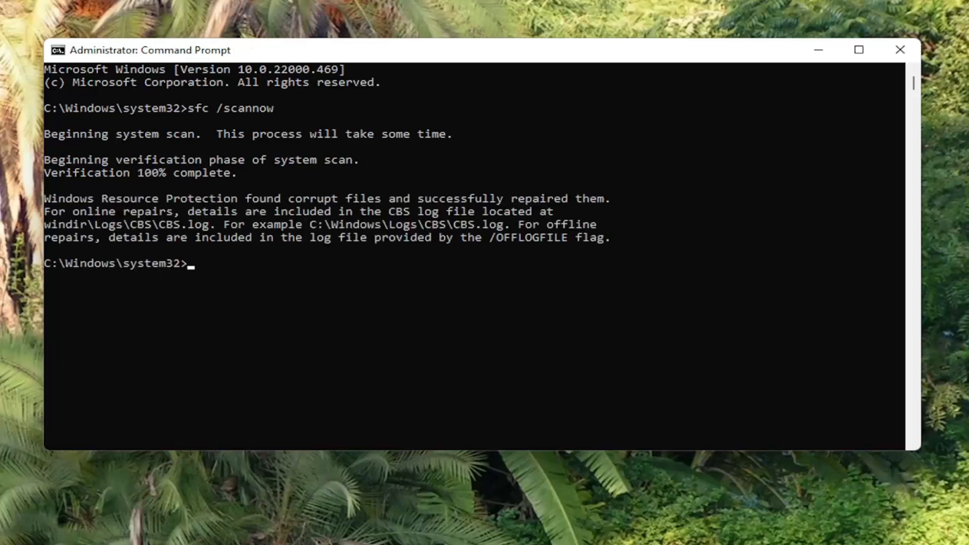
mouse_move(240, 221)
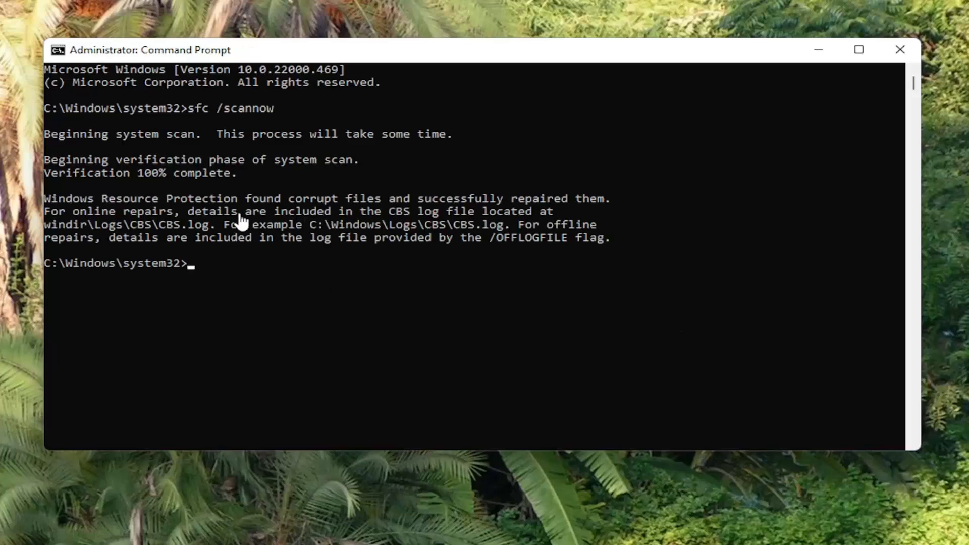
mouse_move(506, 230)
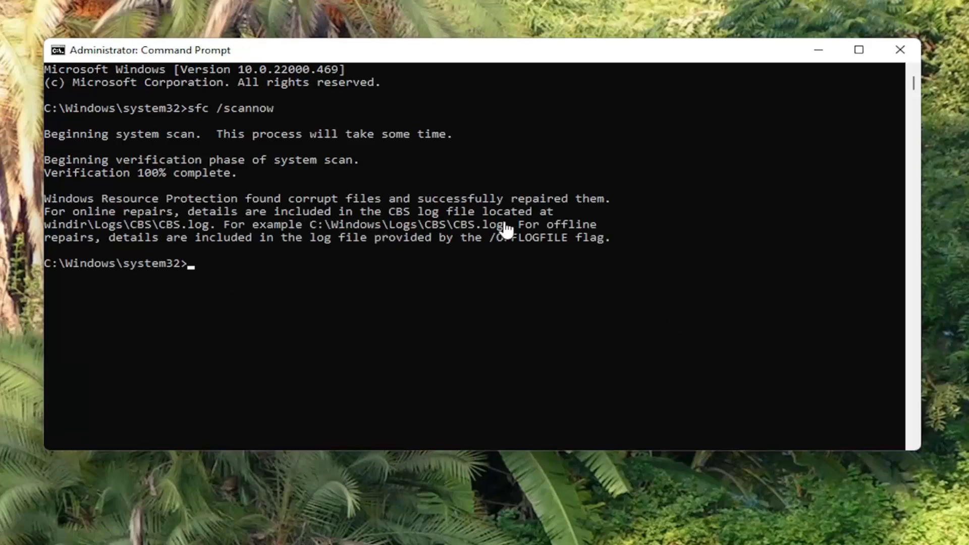
Close Command Prompt after reading the Windows Resource Protection repair message.
click(899, 49)
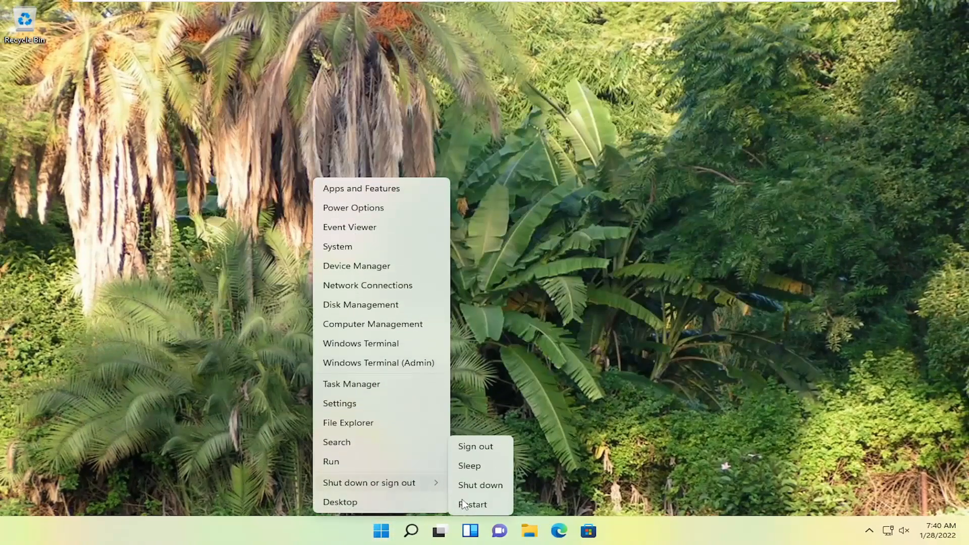
Choose Restart from the Shut down or sign out menu to reboot the PC.
click(476, 447)
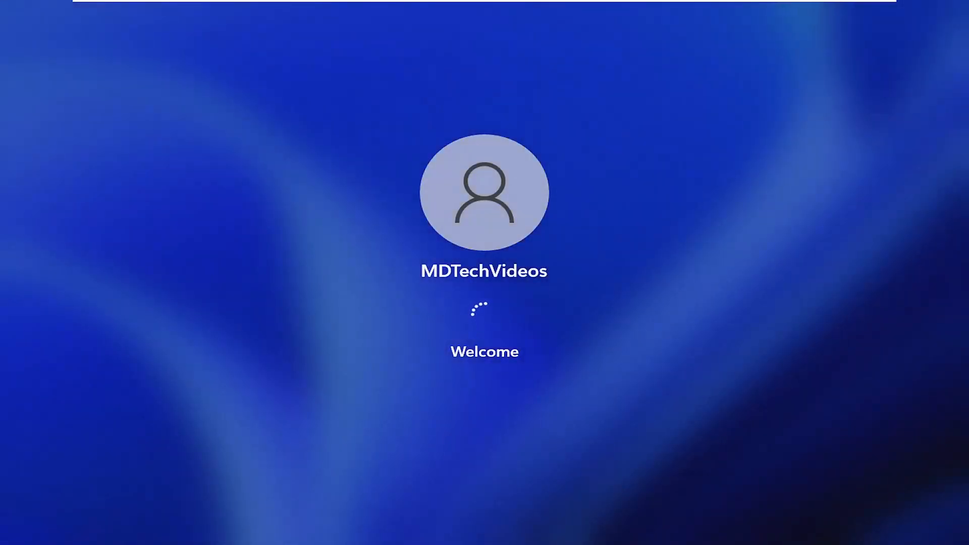